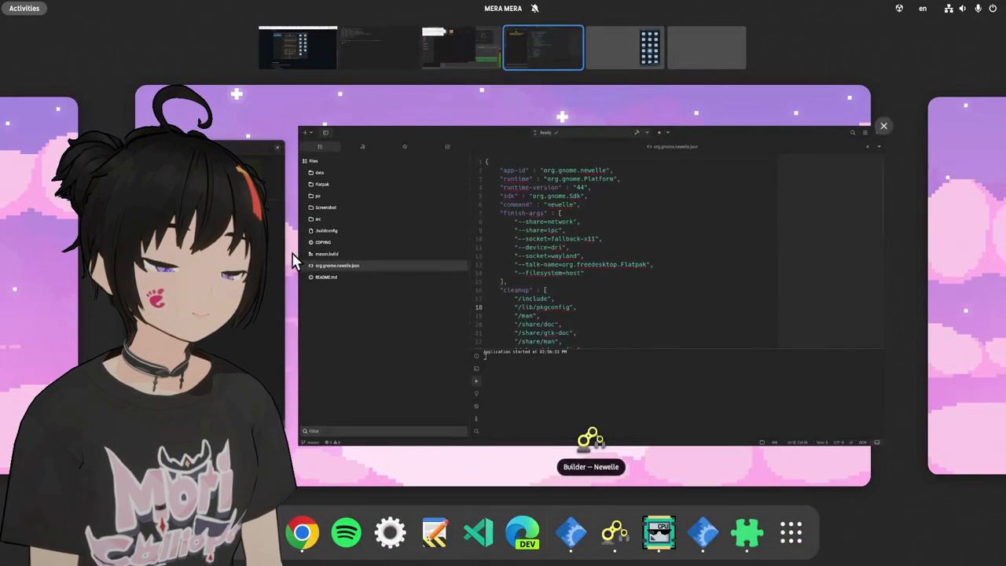
- Switch to the workspace showing the Newelle chat and Files windows
left_click(605, 47)
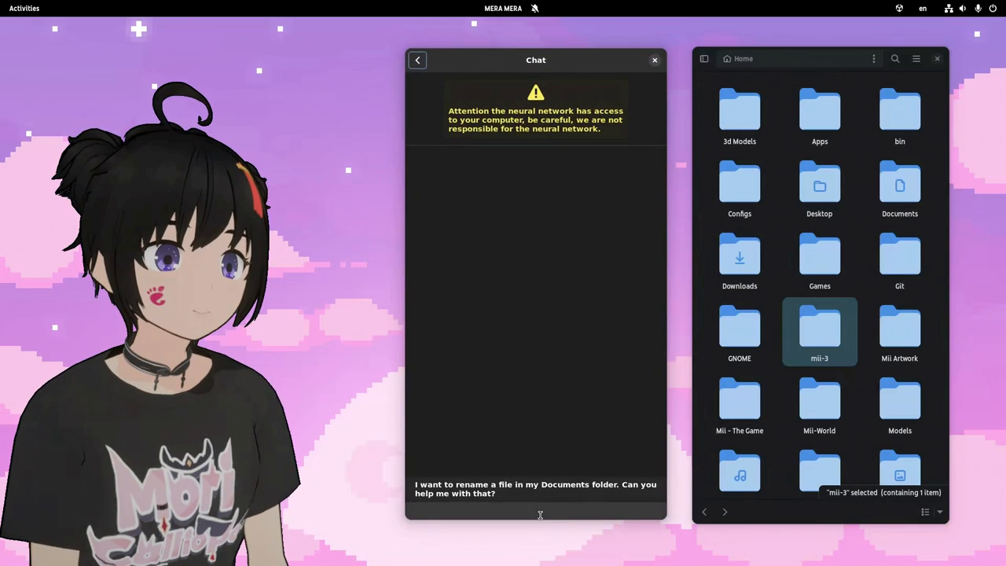
- Send 'Hello, Mii here', then ask the assistant to create a new folder in the home directory
type("Hello, Mii here")
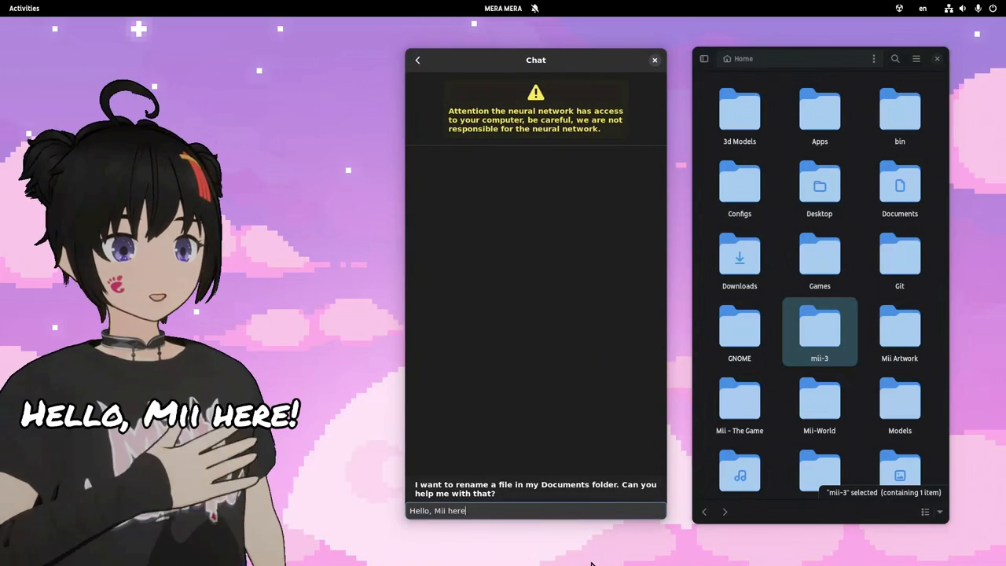
key("Return")
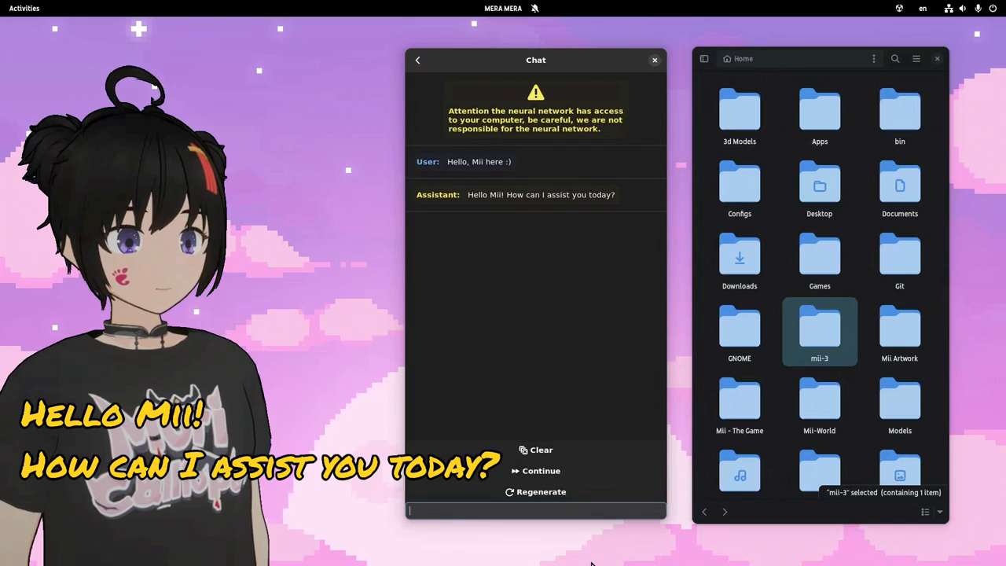
type("create a new fo")
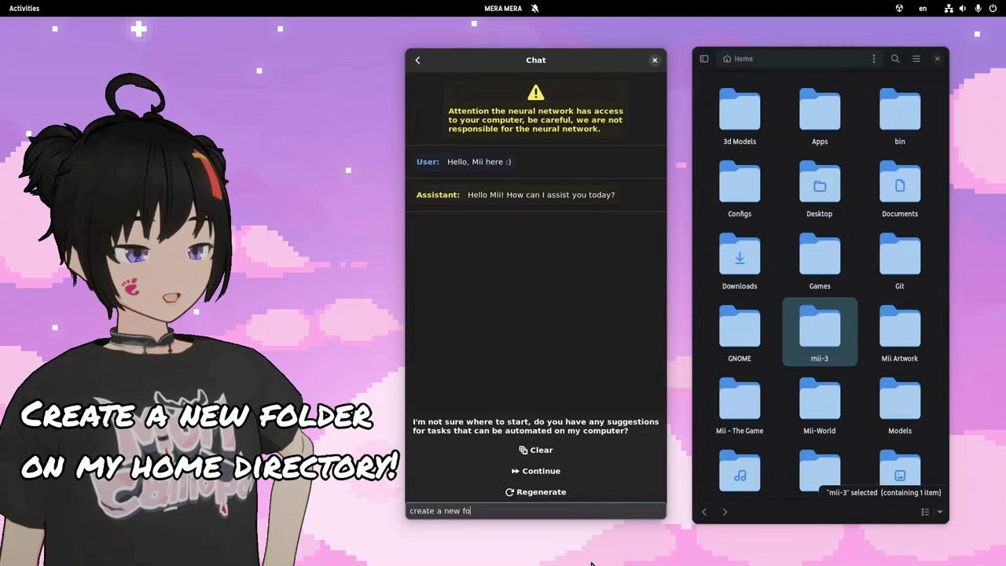
key("Return")
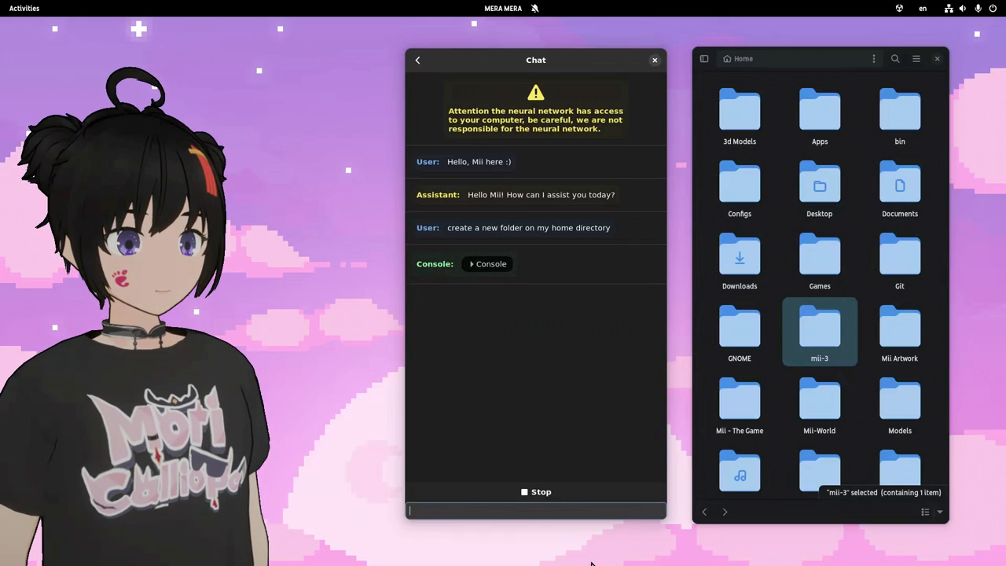
- Review Newelle's confirmation that new_folder was created and begin a rename request
scroll("down", 3)
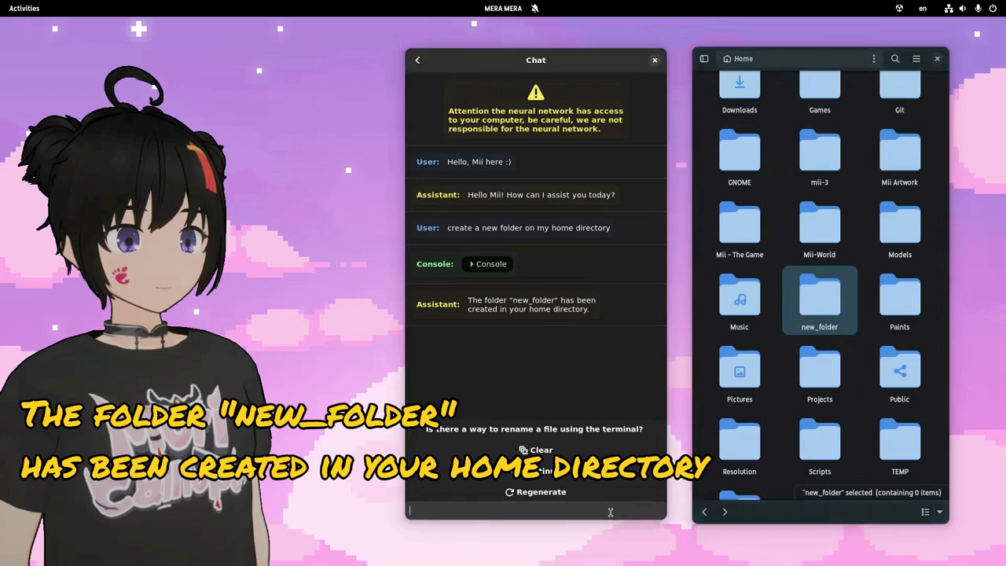
type("rename it to KDE NEVER CRASH")
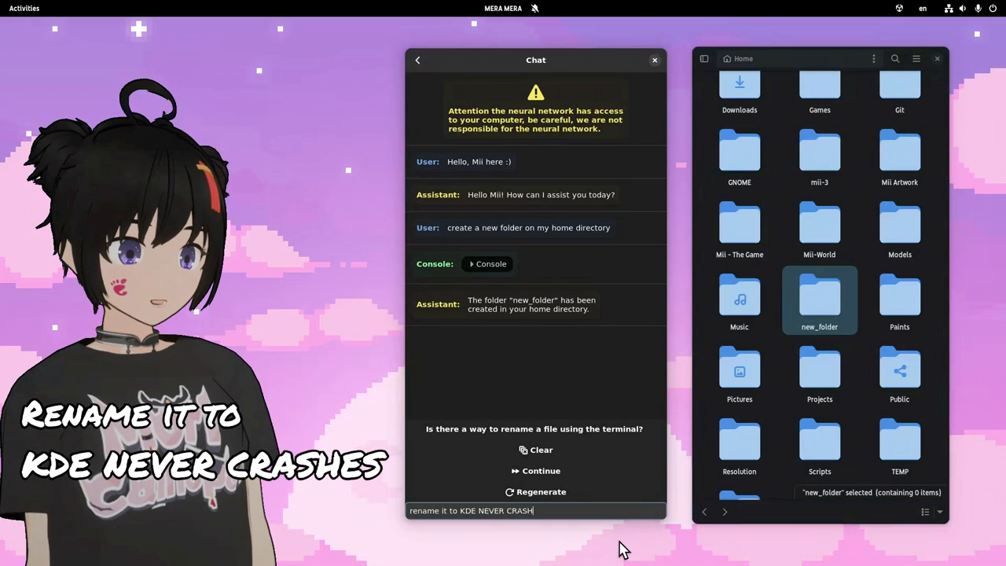
- Send the request renaming the folder to KDE_NEVER_CRASHES
key("Return")
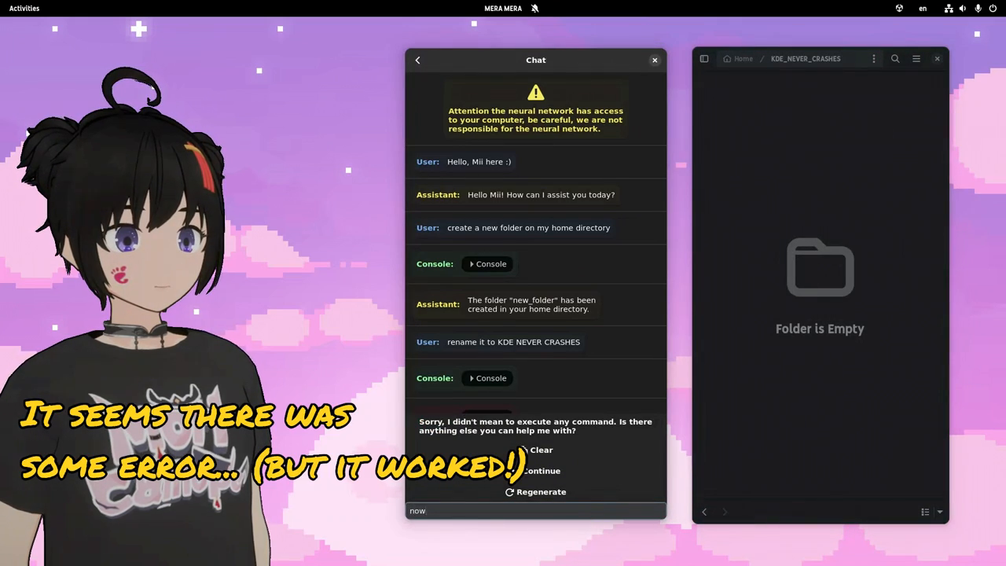
- Ask for a text file saying 'THAT WAS THE BEST JOKE EVER!' in KDE_NEVER_CRASHES and view text_file.txt
type(", create a")
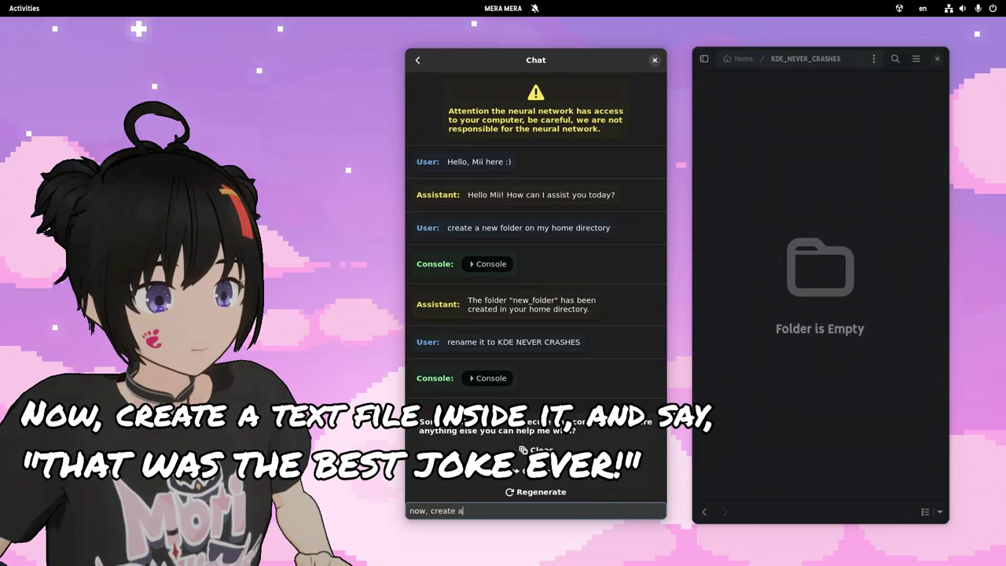
type("text file")
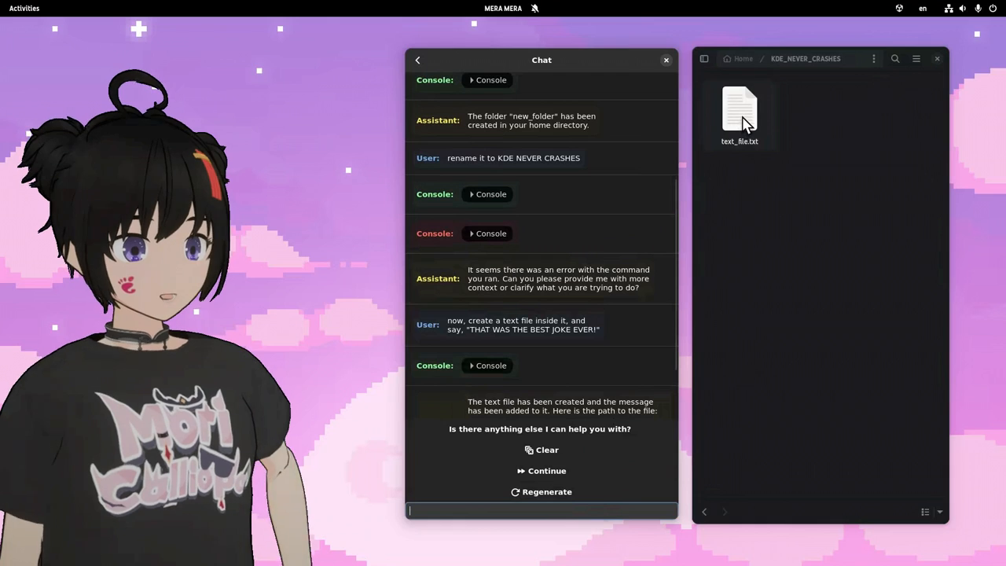
double_click(739, 110)
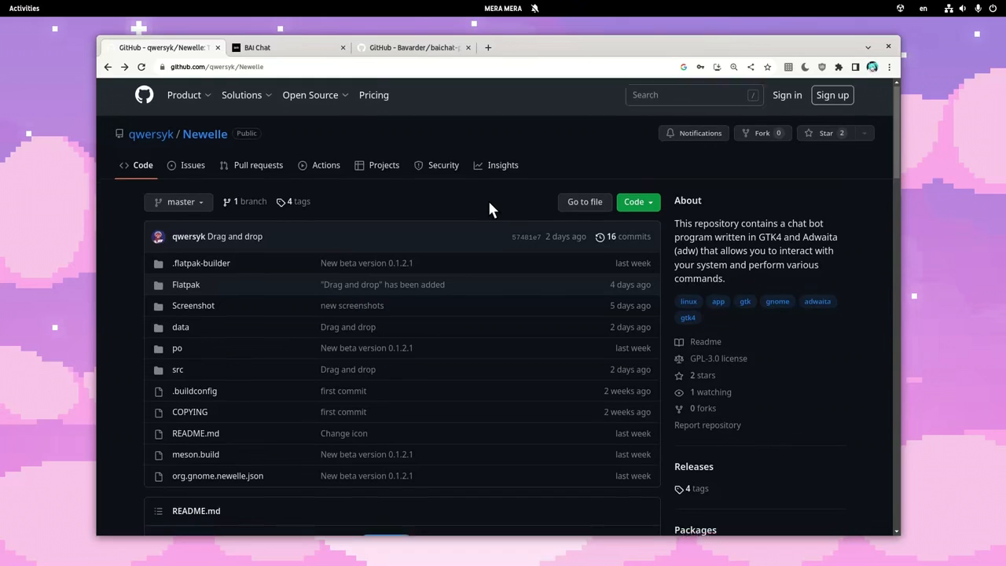
- Scroll the qwersyk/Newelle README down to the chat app screenshot
scroll("down", 3)
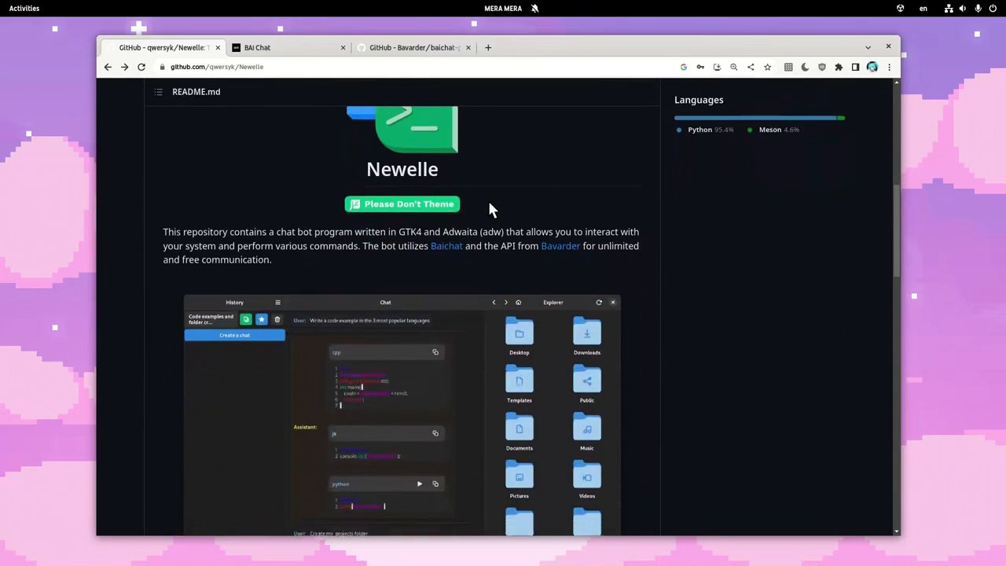
scroll("down", 3)
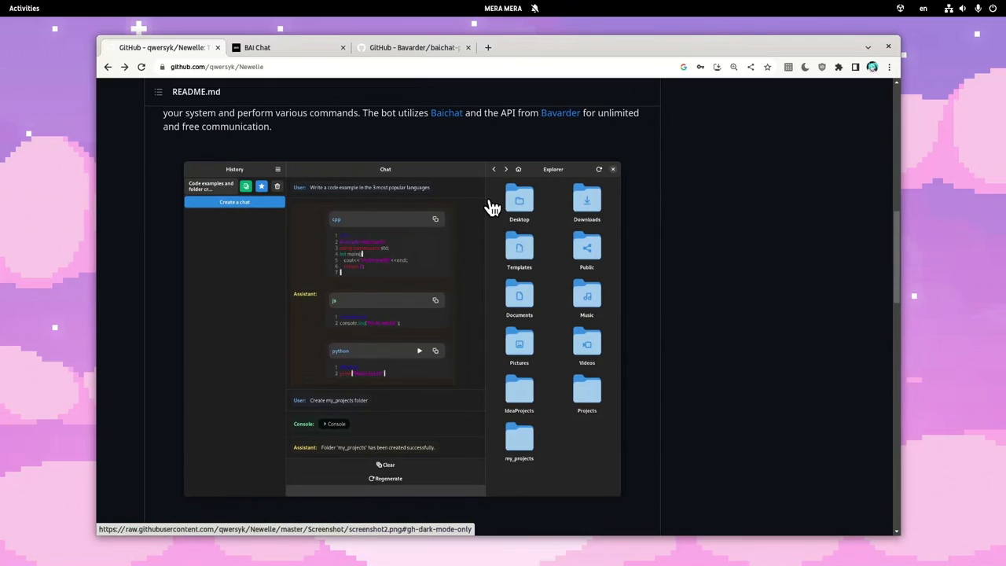
- View the BAI Chat start page, then the Bavarder/baichat GitHub repository
left_click(257, 47)
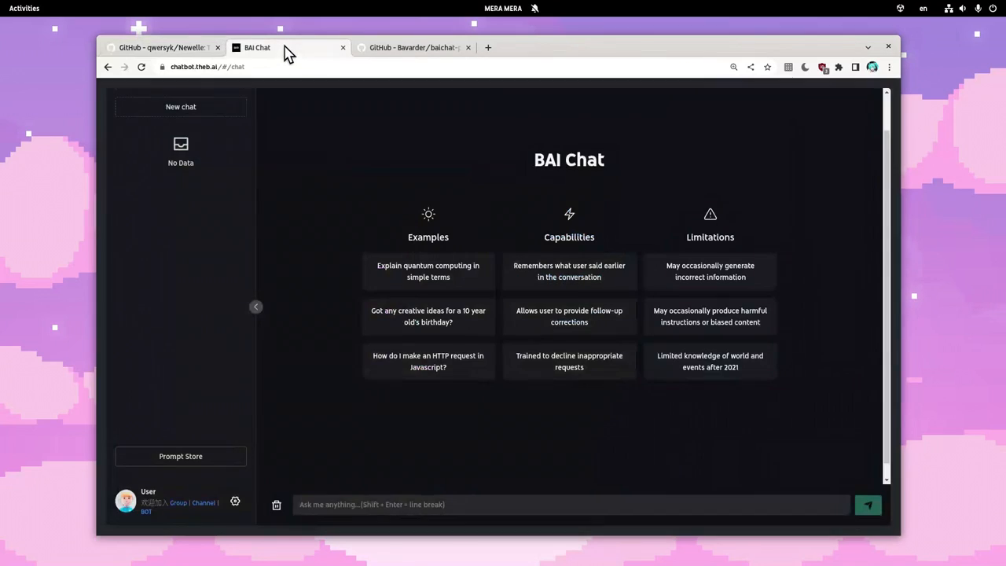
mouse_move(421, 172)
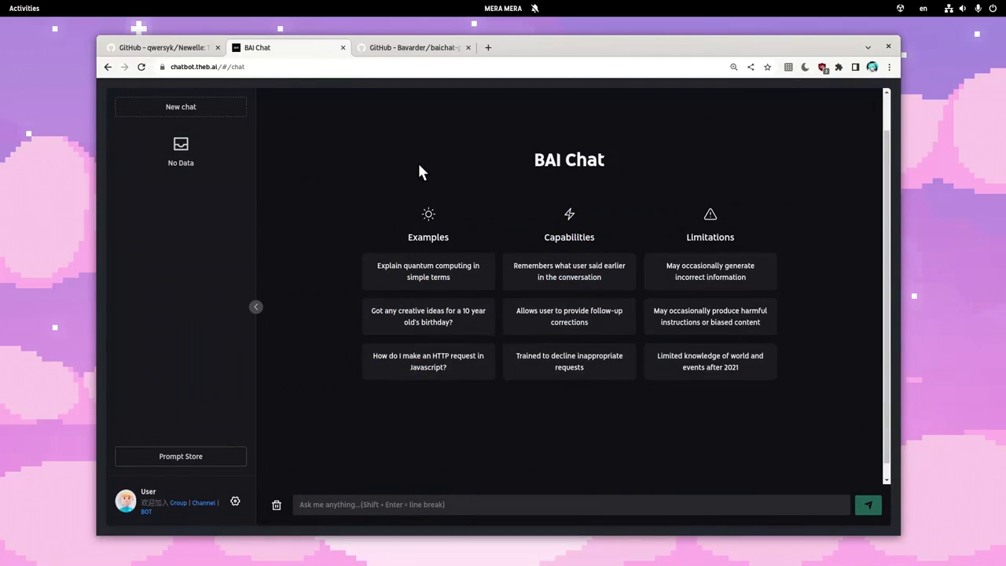
mouse_move(433, 63)
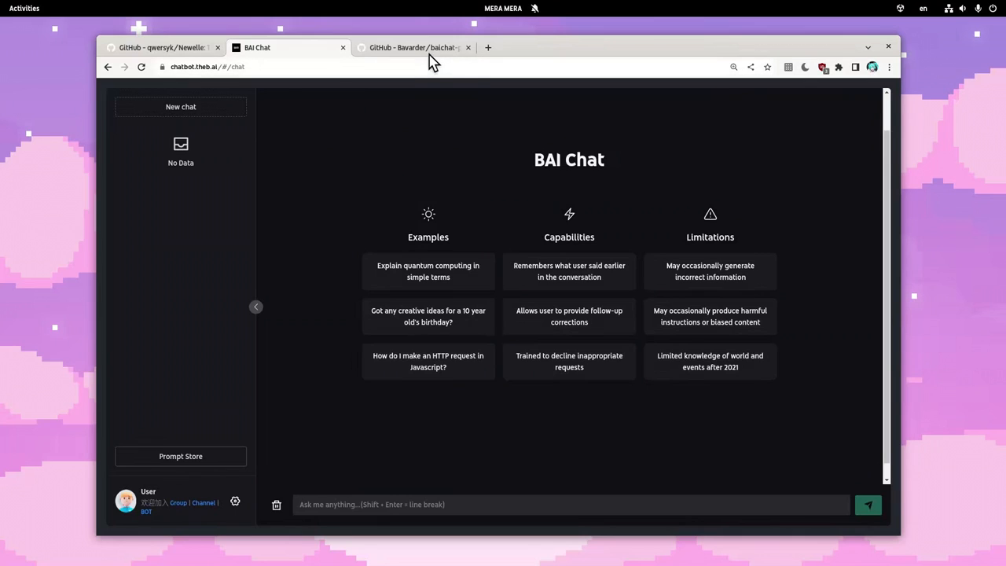
left_click(412, 47)
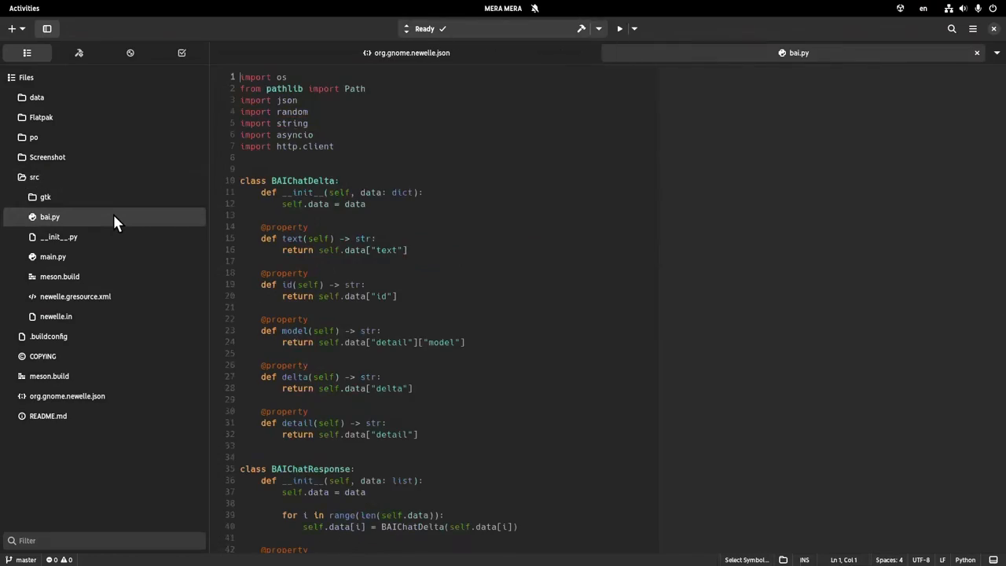
- Scroll bai.py down to the BAIChat class with its chat URLs and config path
scroll("down", 3)
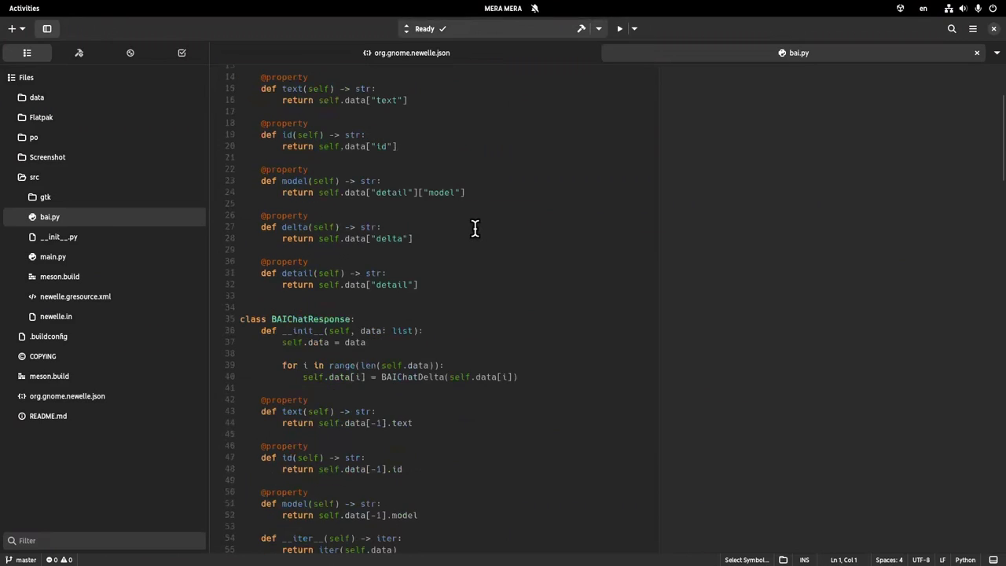
scroll("down", 3)
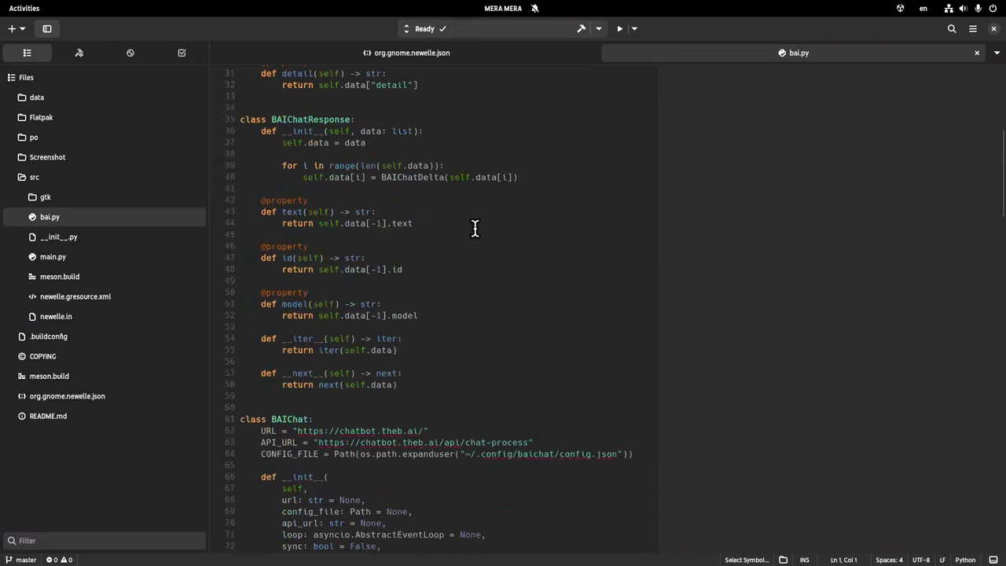
scroll("down", 3)
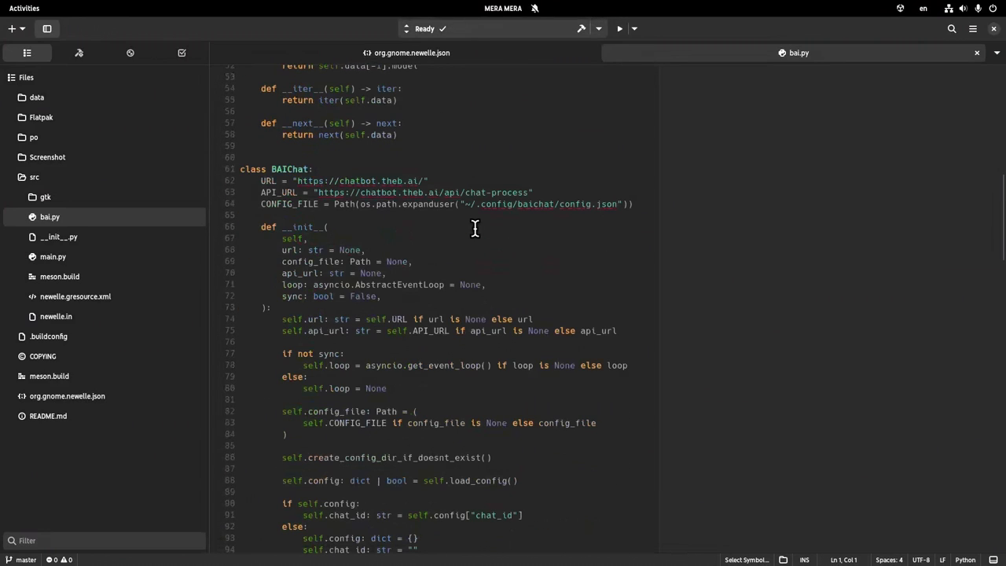